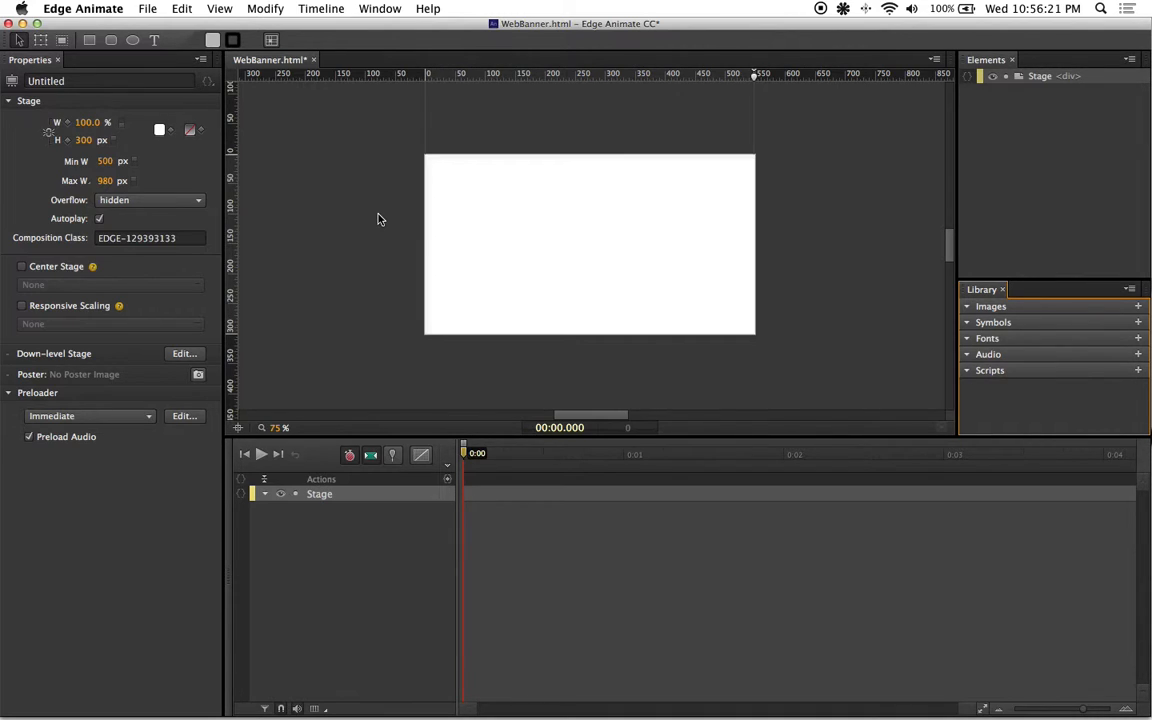
mouse_move(668, 388)
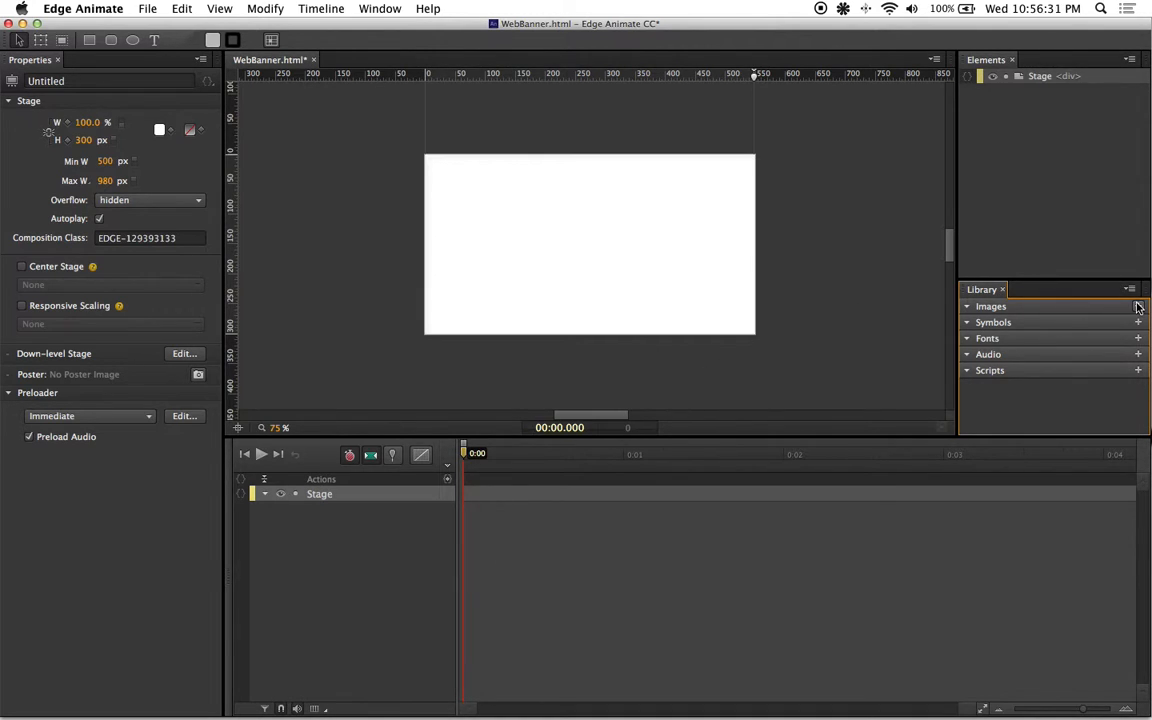
mouse_move(1138, 308)
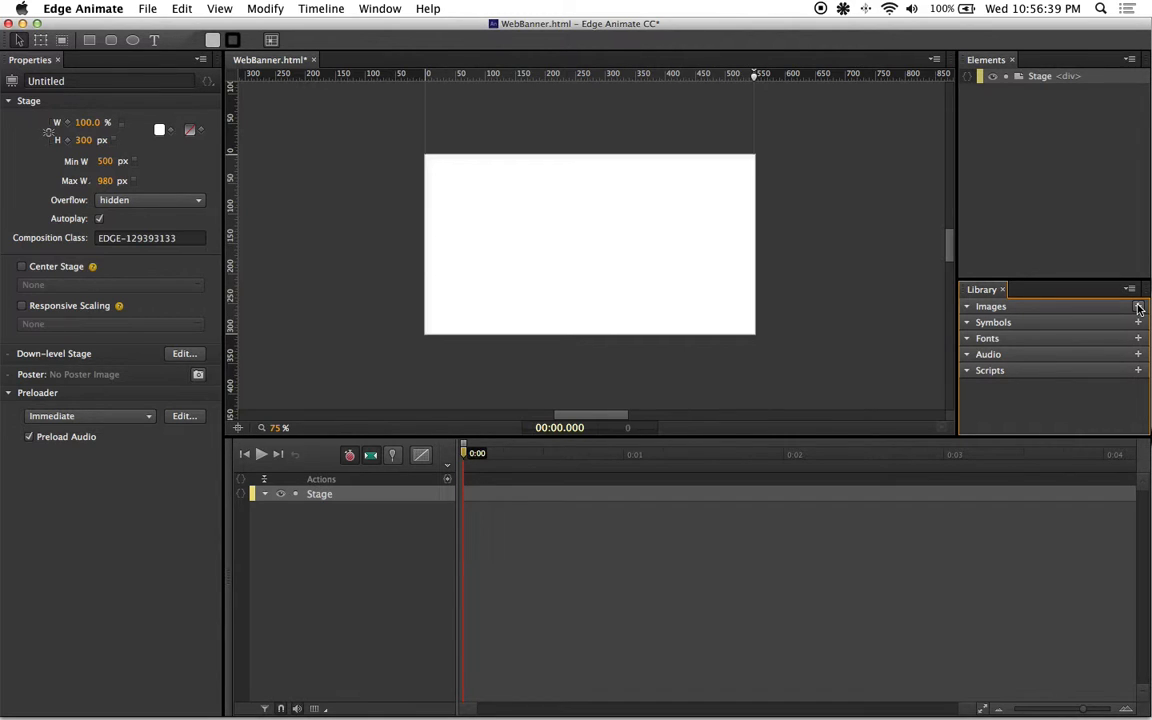
Start an image import from the Library and browse to the Desktop Pictures folder of house photos
click(1138, 306)
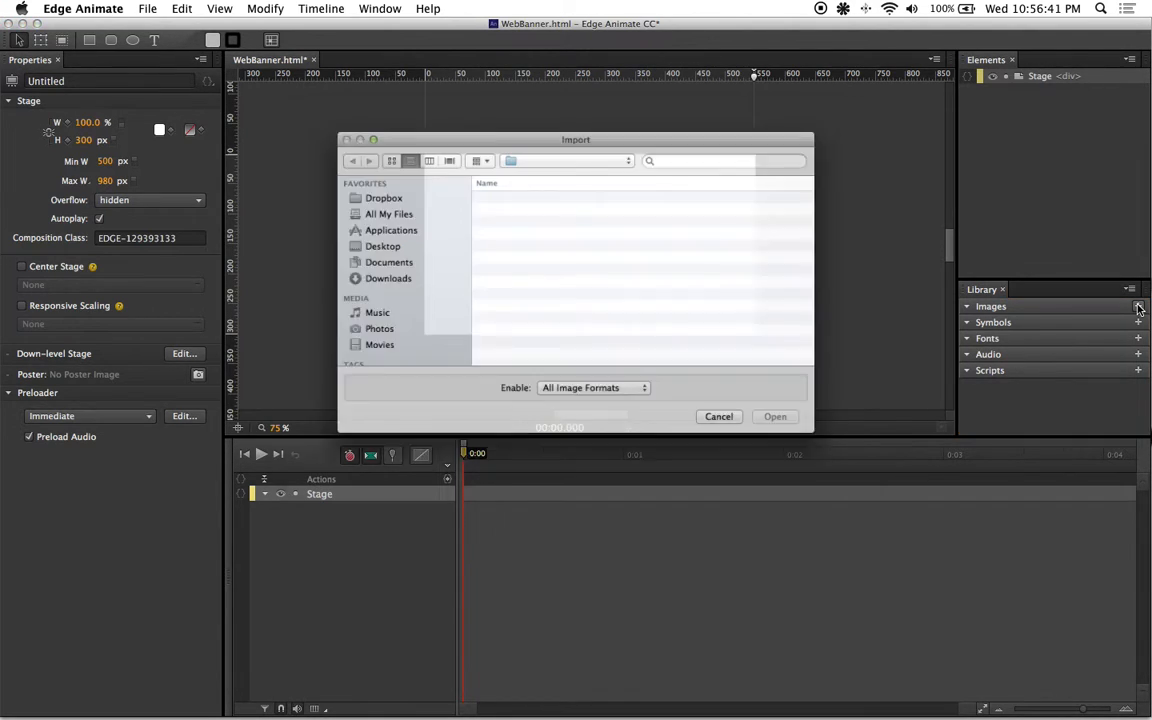
click(388, 262)
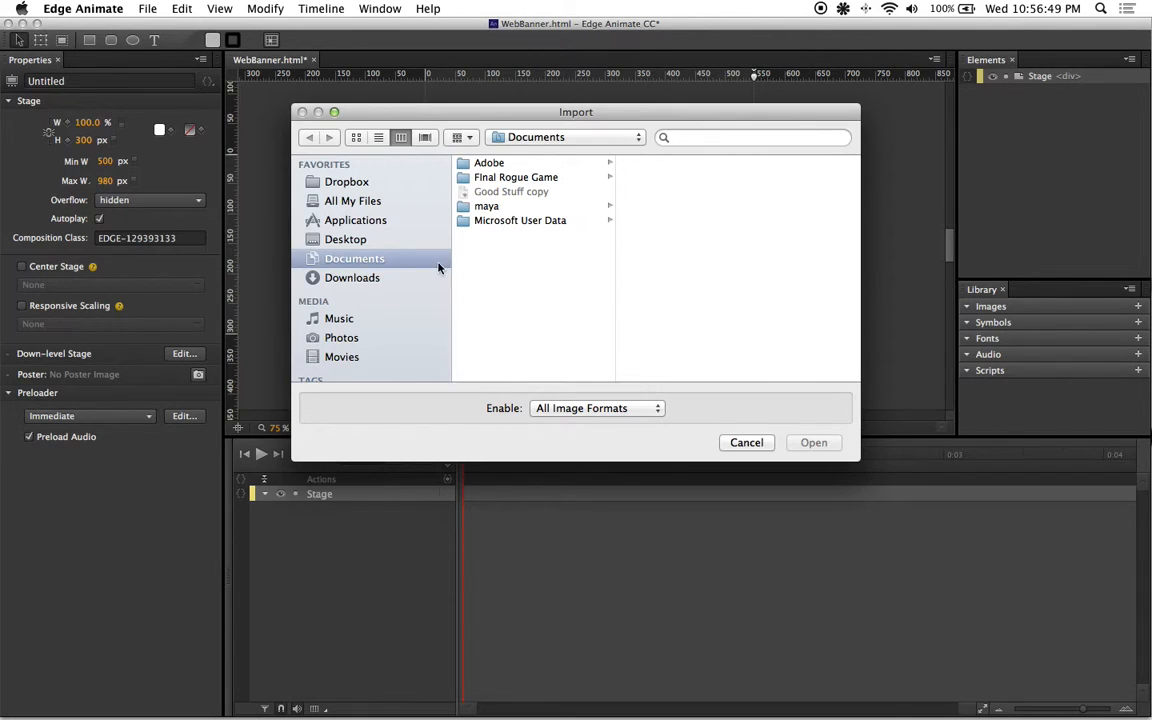
click(346, 240)
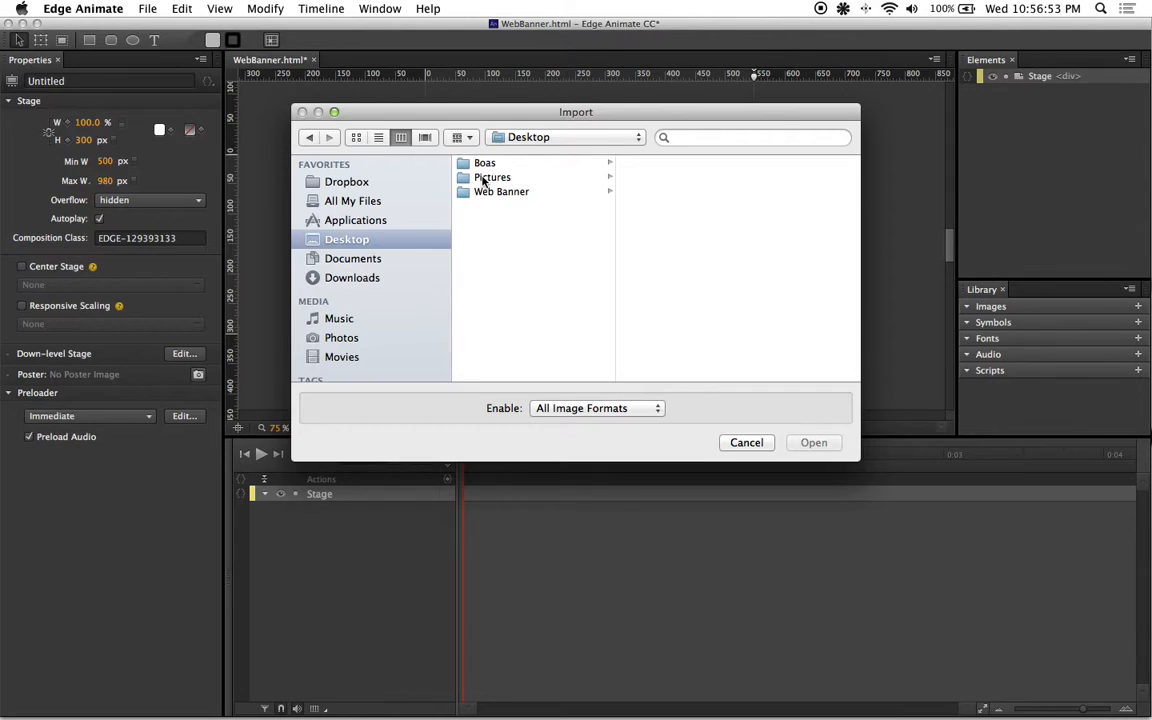
click(492, 176)
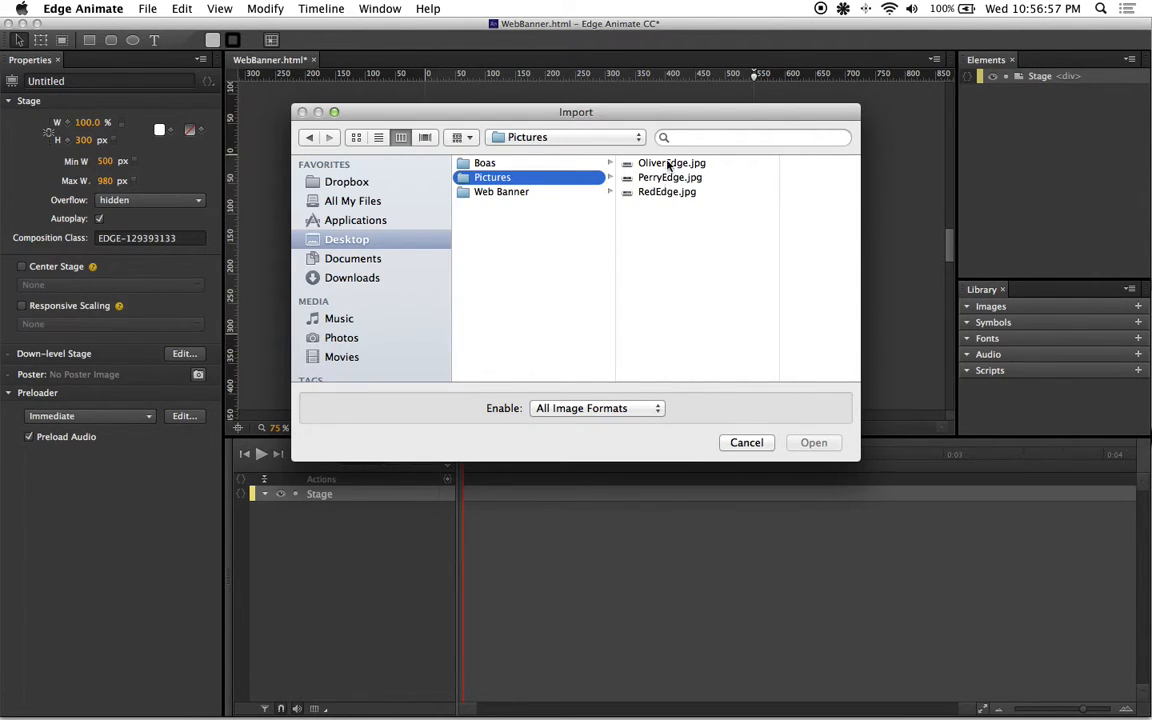
Select OliverEdge.jpg, PerryEdge.jpg and RedEdge.jpg in the import file list
click(672, 162)
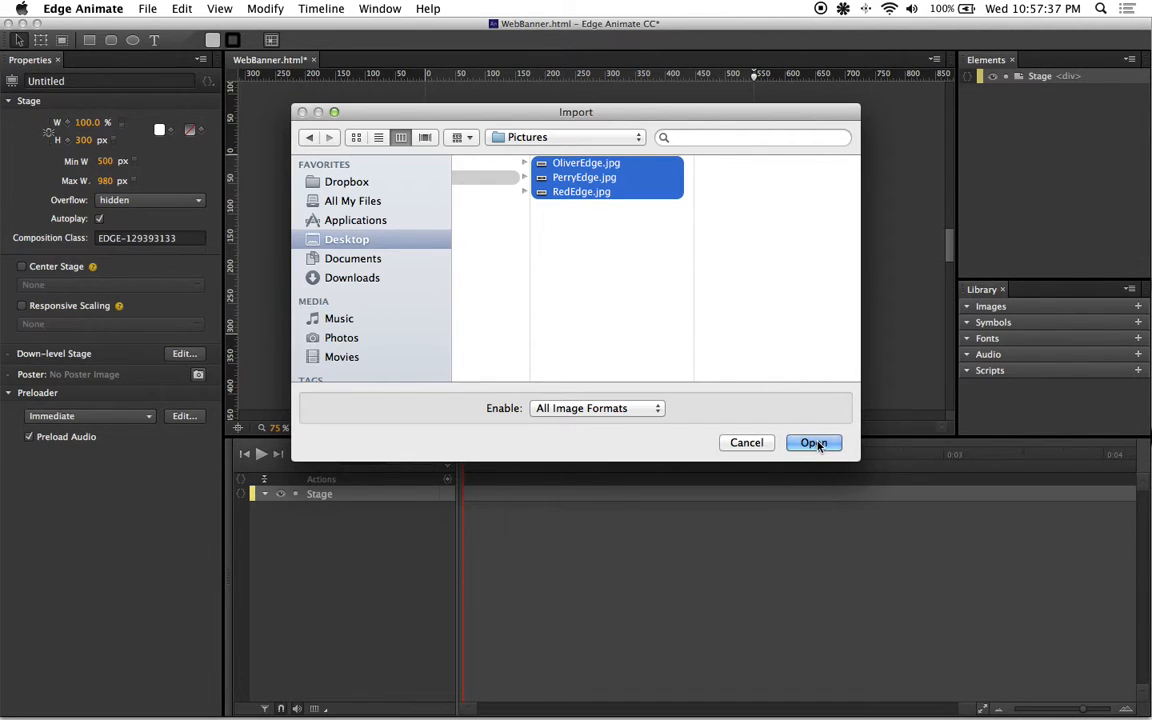
click(812, 442)
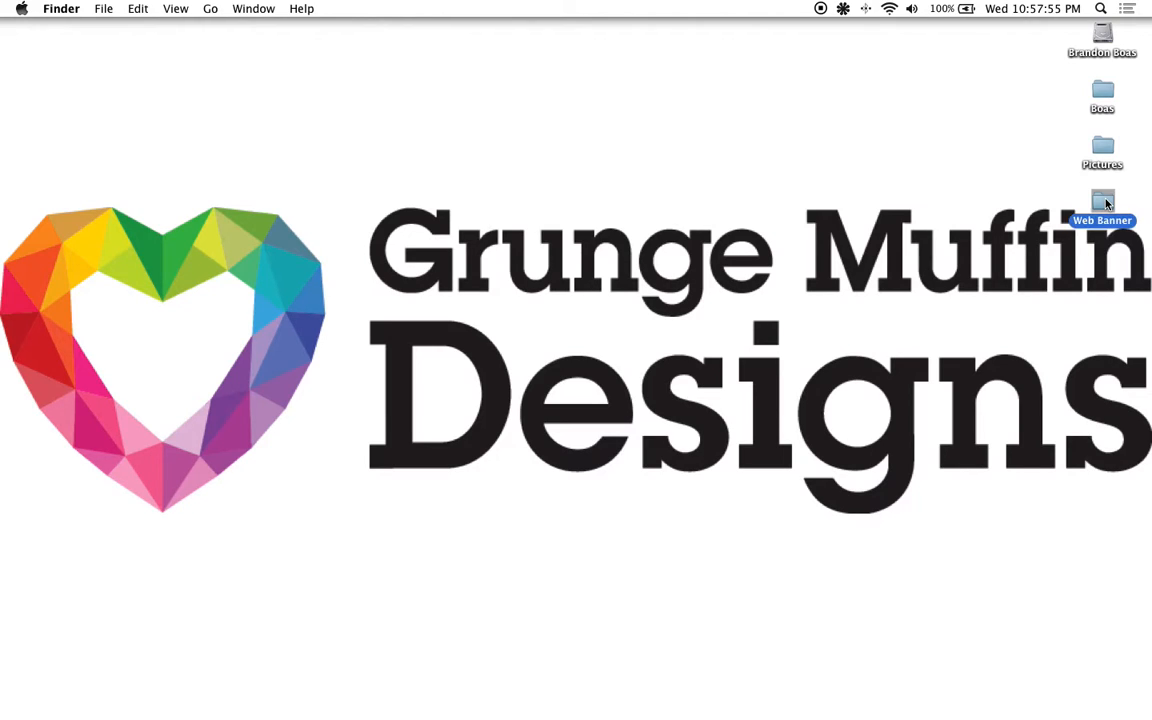
Browse in Finder to Web Banner's auto-created images folder holding the three JPGs
double_click(1102, 204)
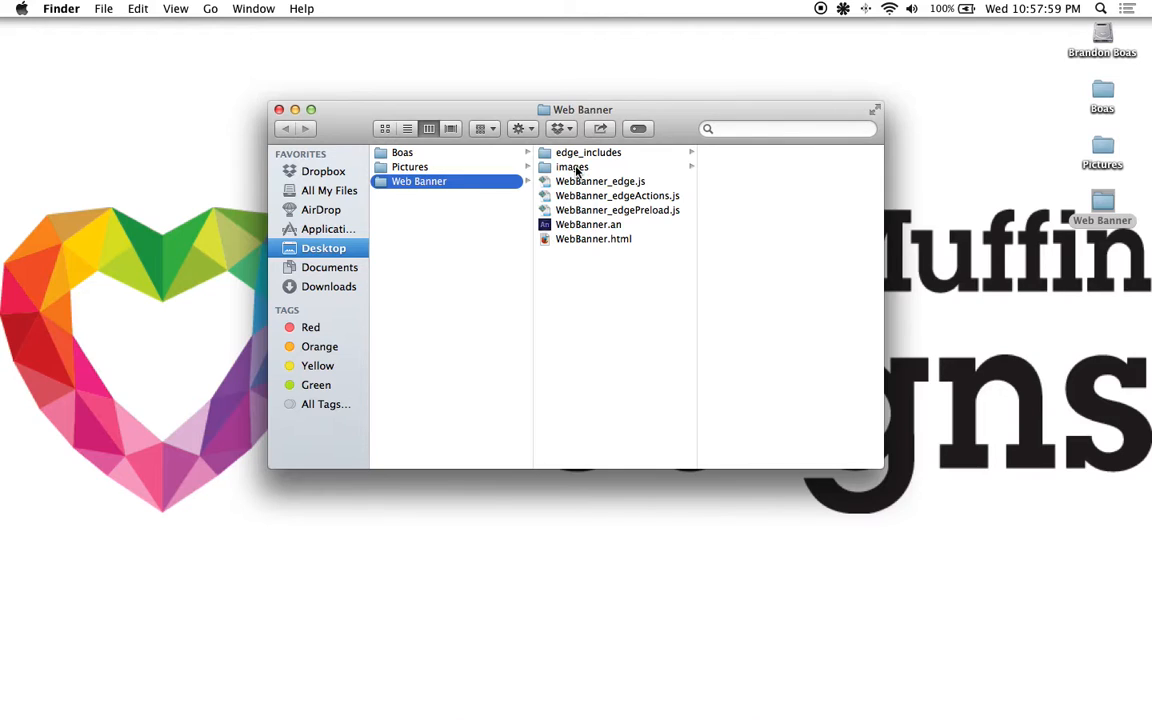
click(572, 168)
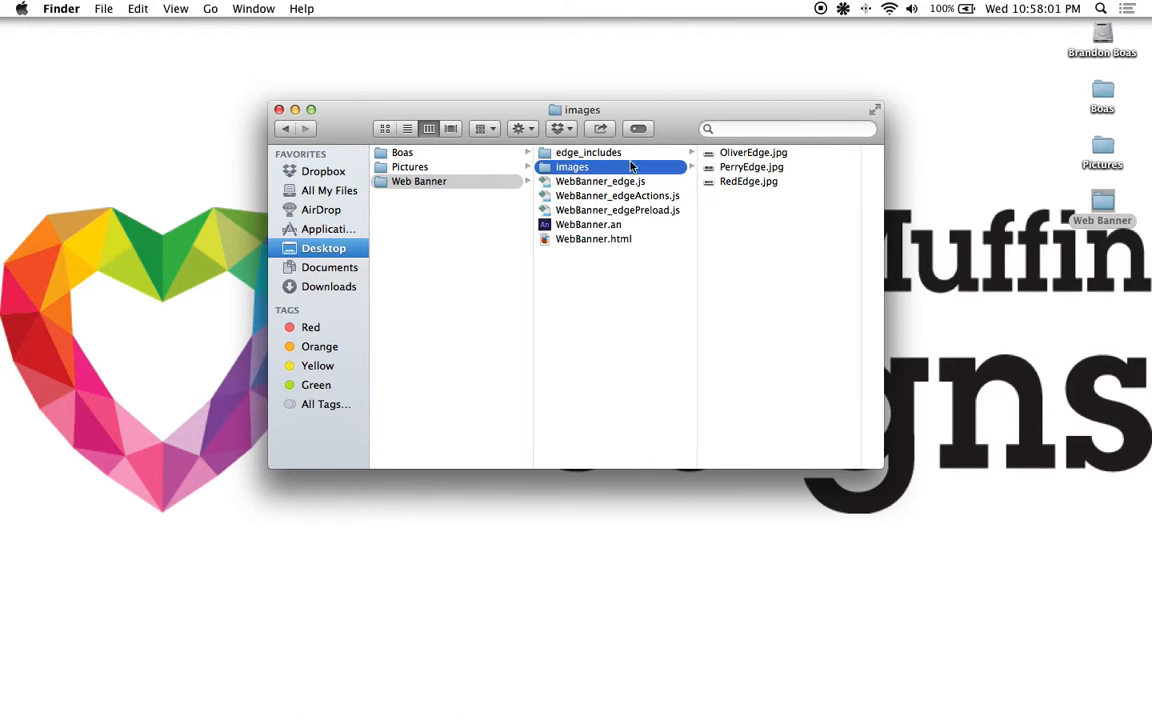
mouse_move(748, 162)
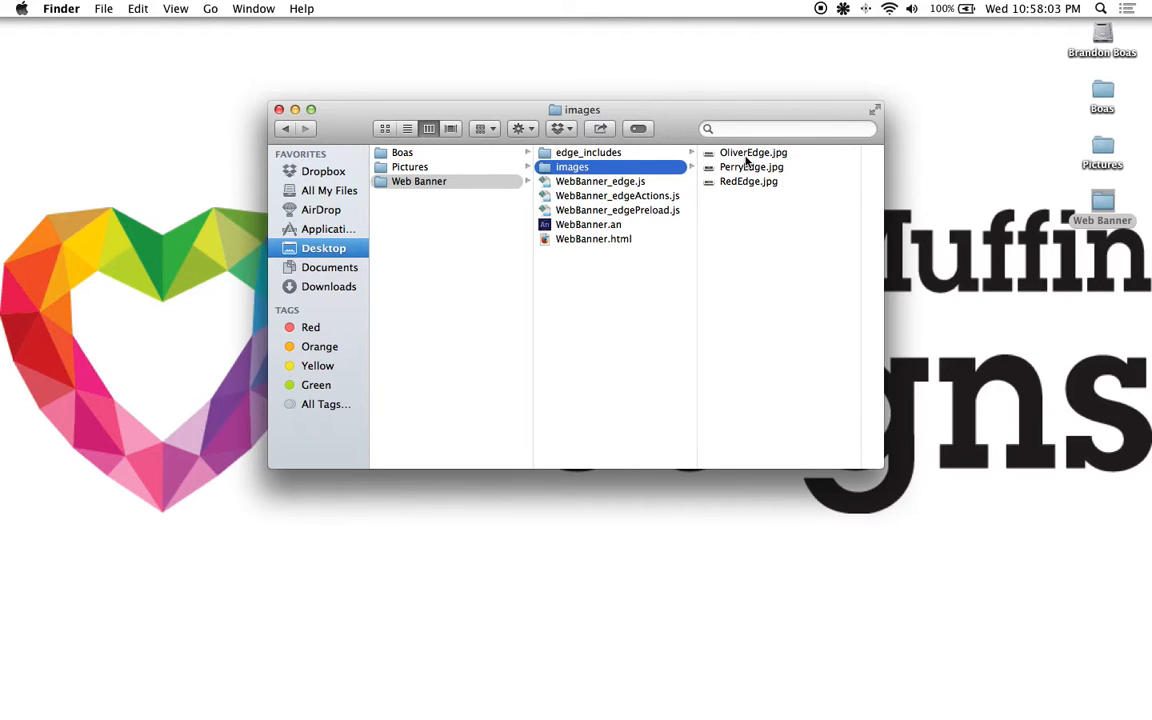